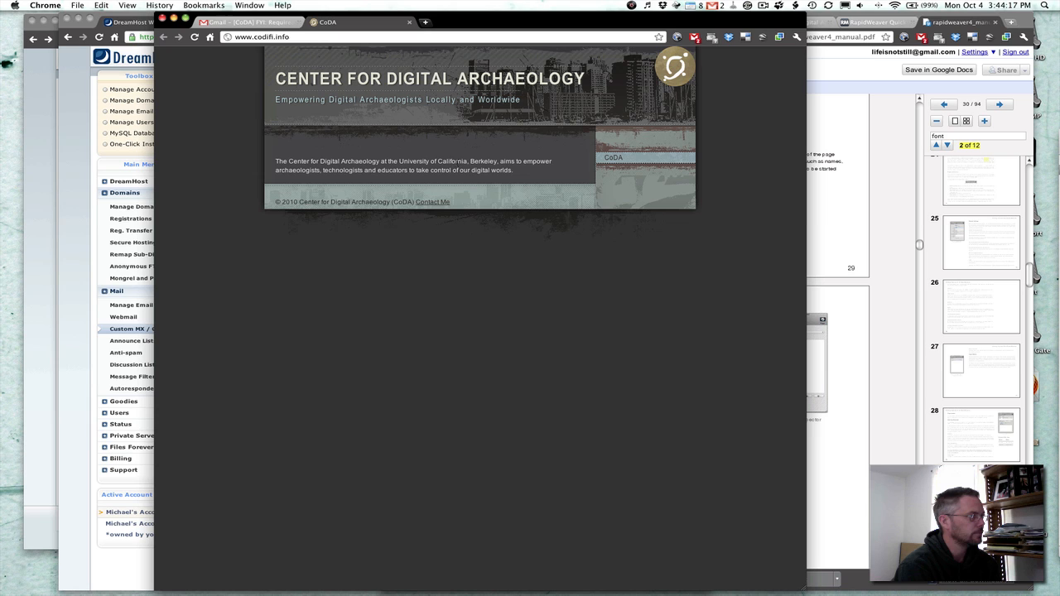
pyautogui.moveTo(485, 149)
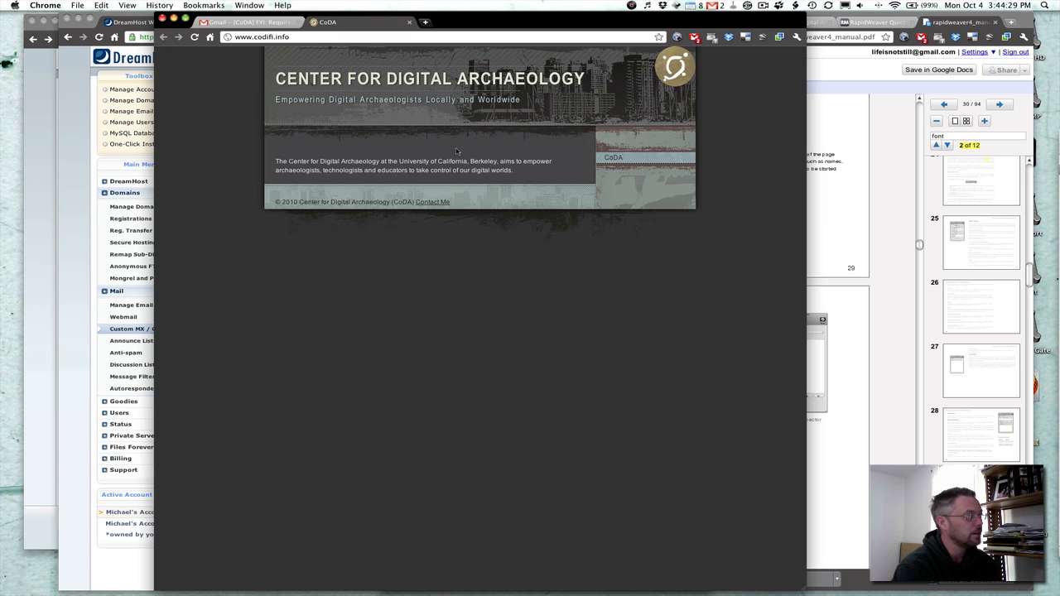
pyautogui.moveTo(381, 186)
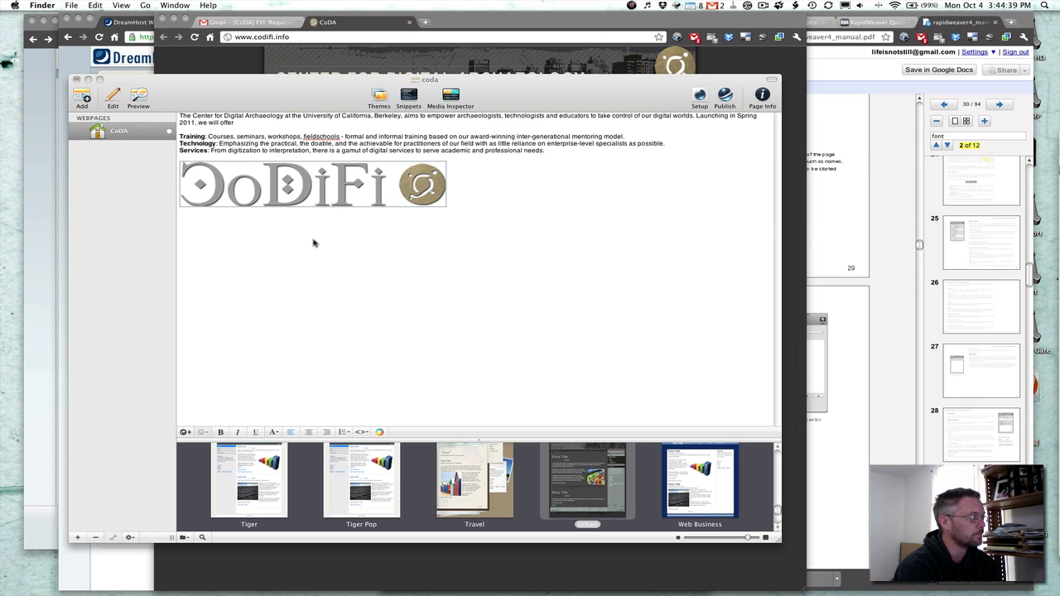
# Select the CoDiFi logo image and show its Image Settings in the Media Inspector.
pyautogui.click(762, 96)
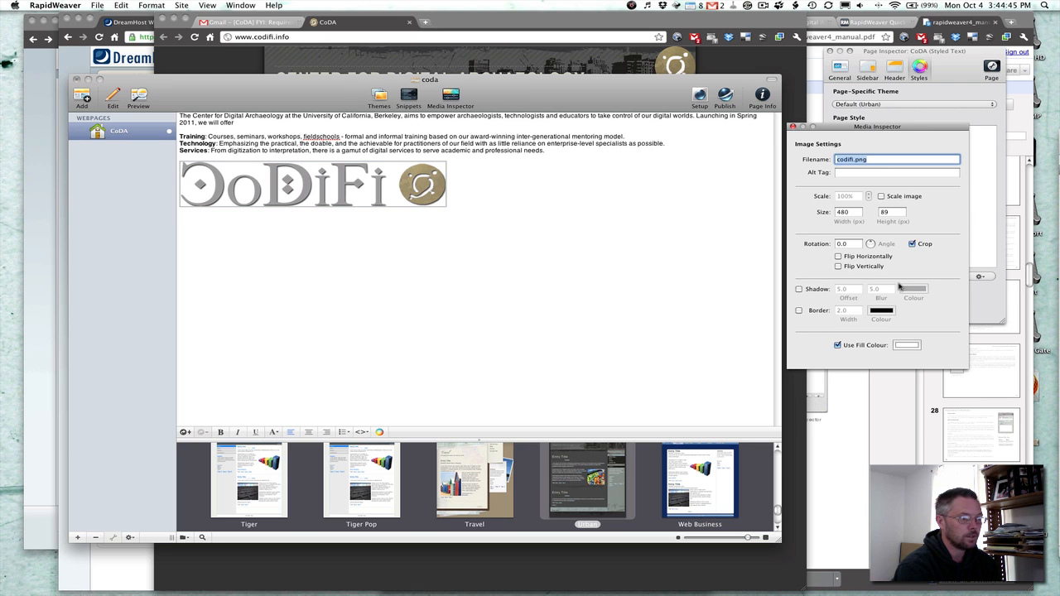
pyautogui.click(839, 347)
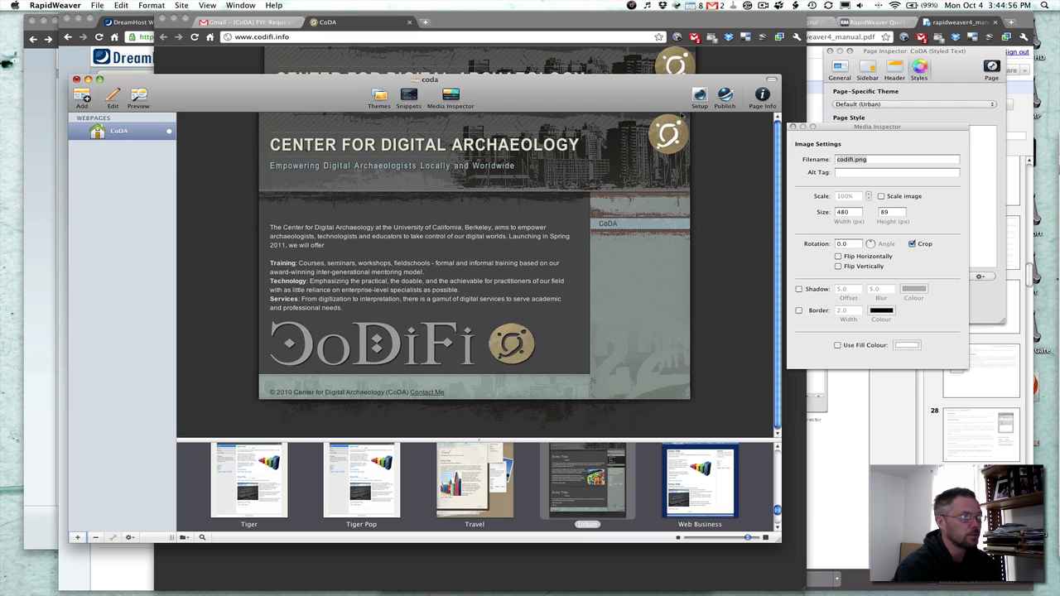
pyautogui.moveTo(679, 116)
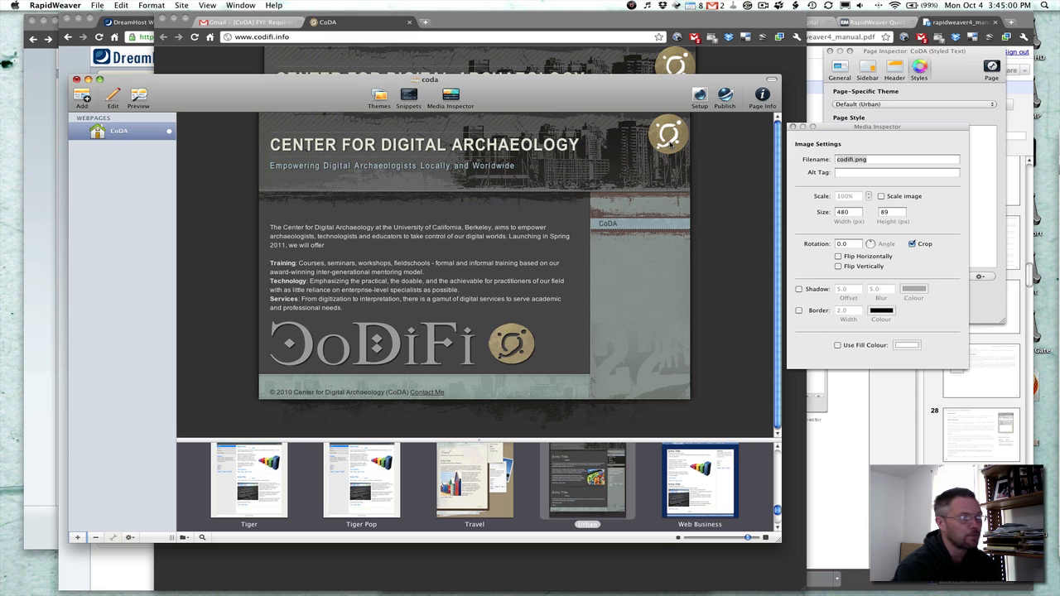
# Publish the site, saving the unsaved CoDA project edits first when prompted.
pyautogui.click(724, 96)
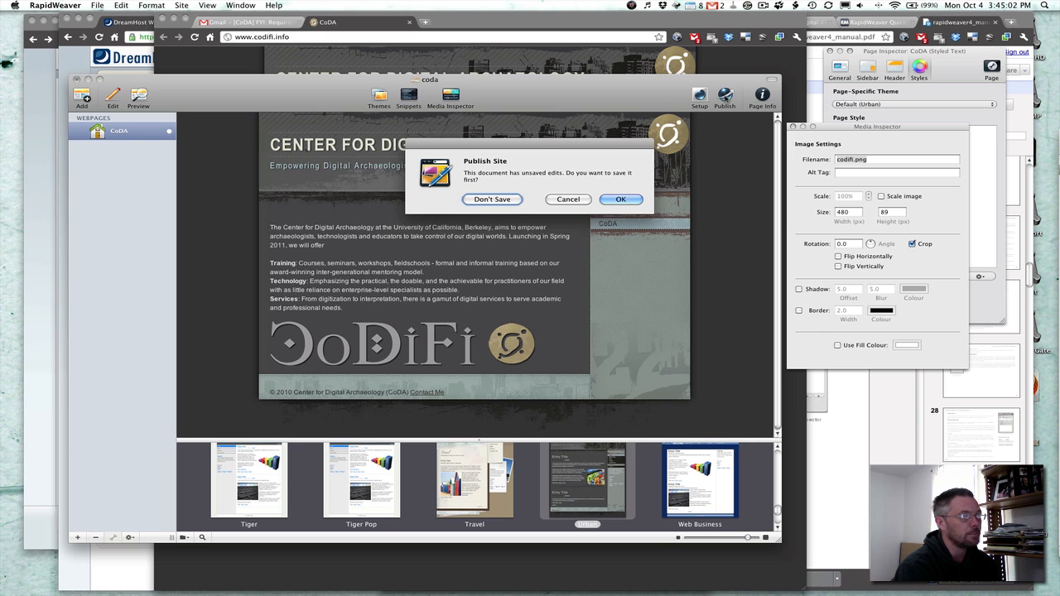
pyautogui.click(620, 199)
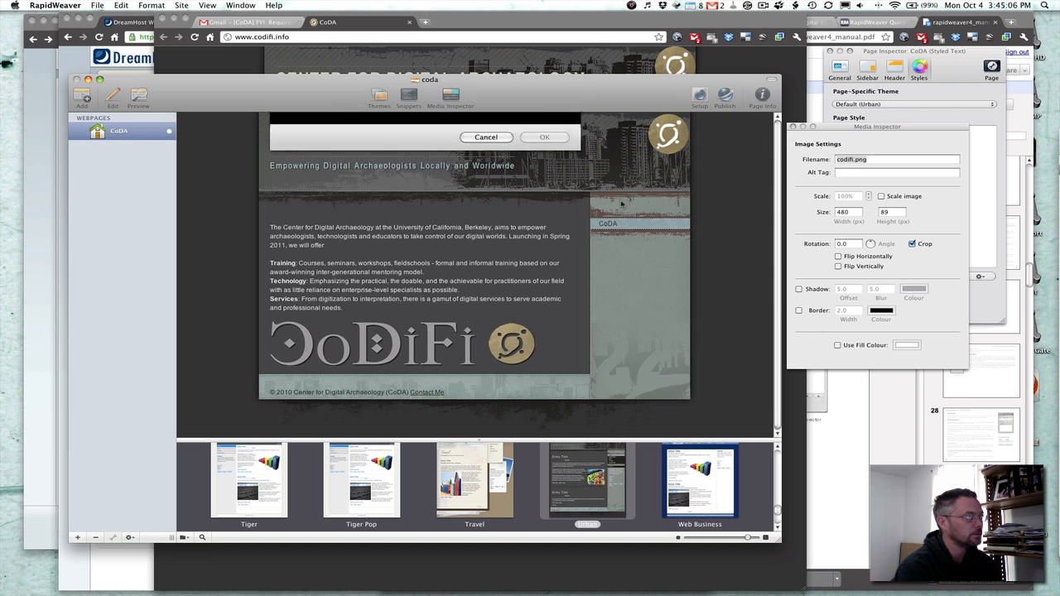
pyautogui.click(543, 136)
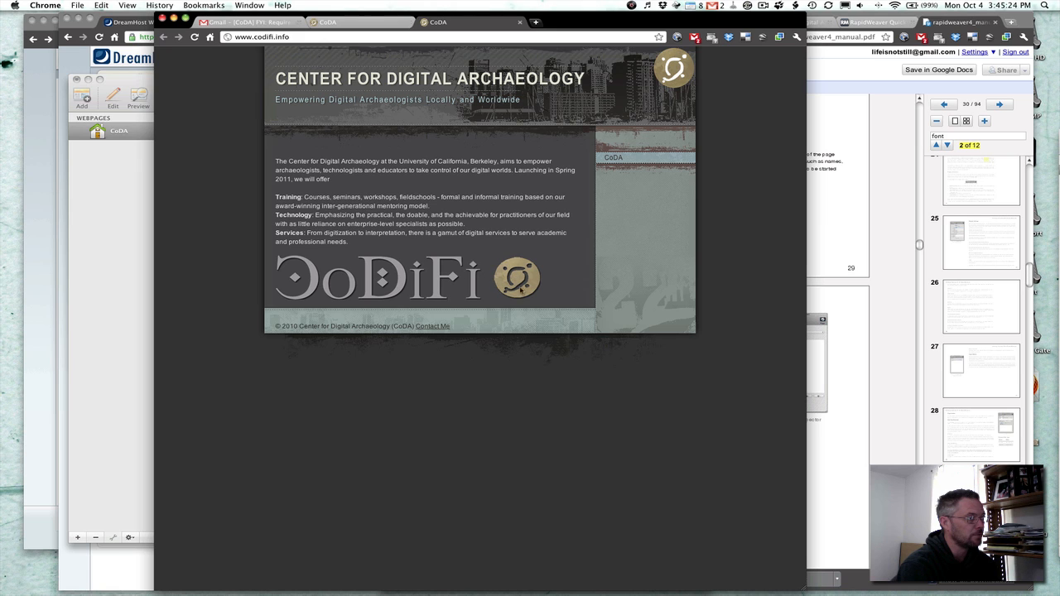
pyautogui.moveTo(386, 376)
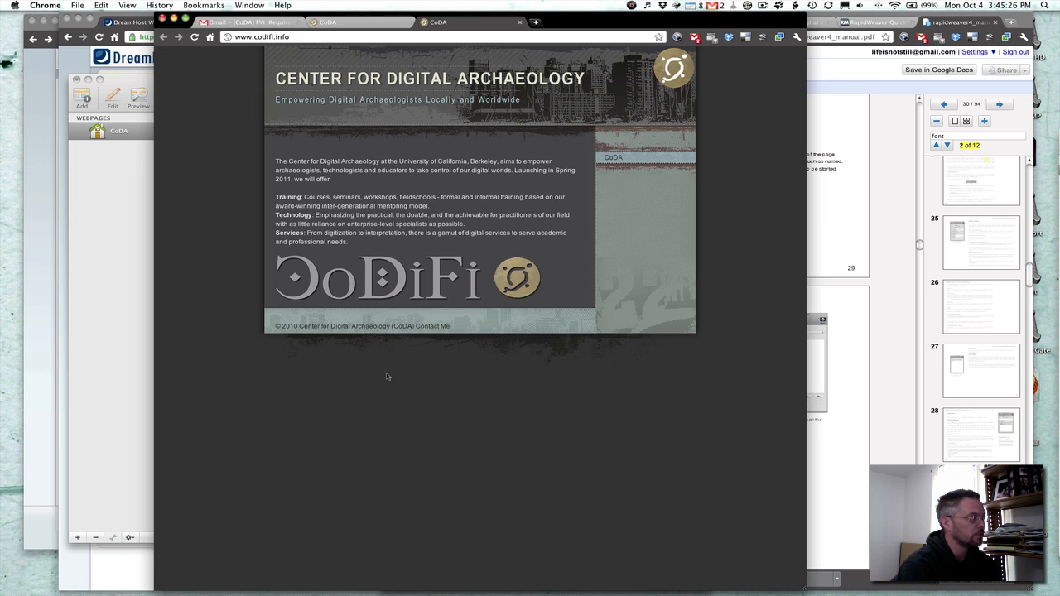